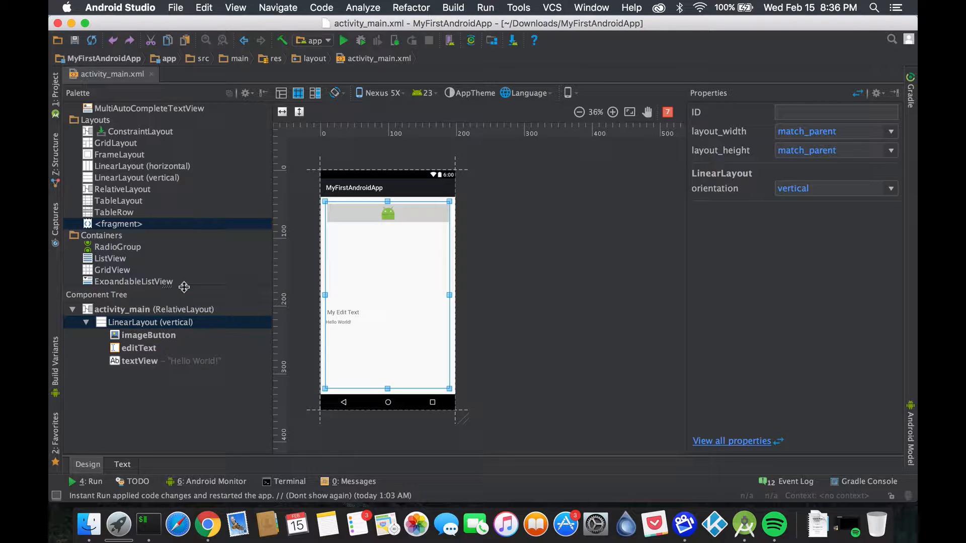
{"action": "mouse_move", "coordinate": [139, 160]}
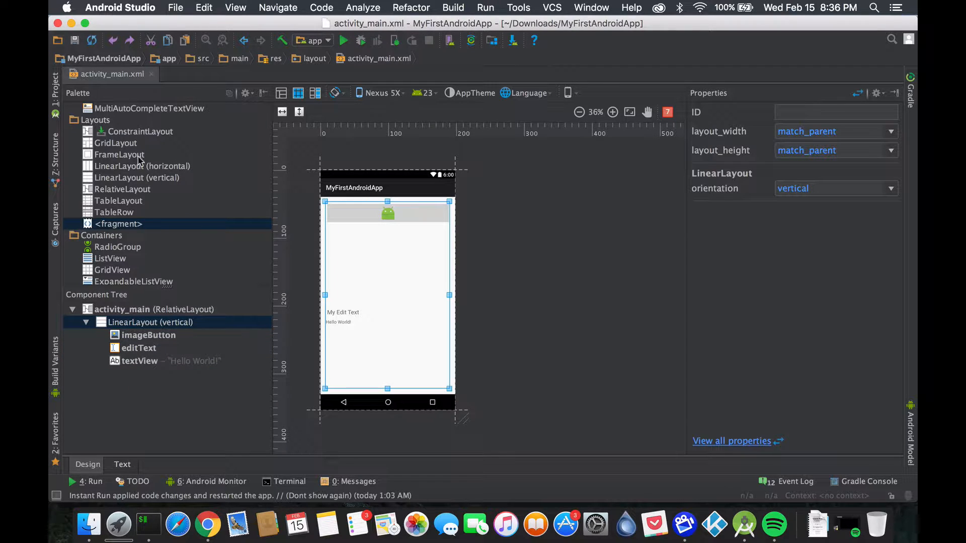
Step: Compare the FrameLayout, TableLayout, RelativeLayout and LinearLayout types and the LinearLayout's alignment attributes
{"action": "left_click", "coordinate": [118, 154]}
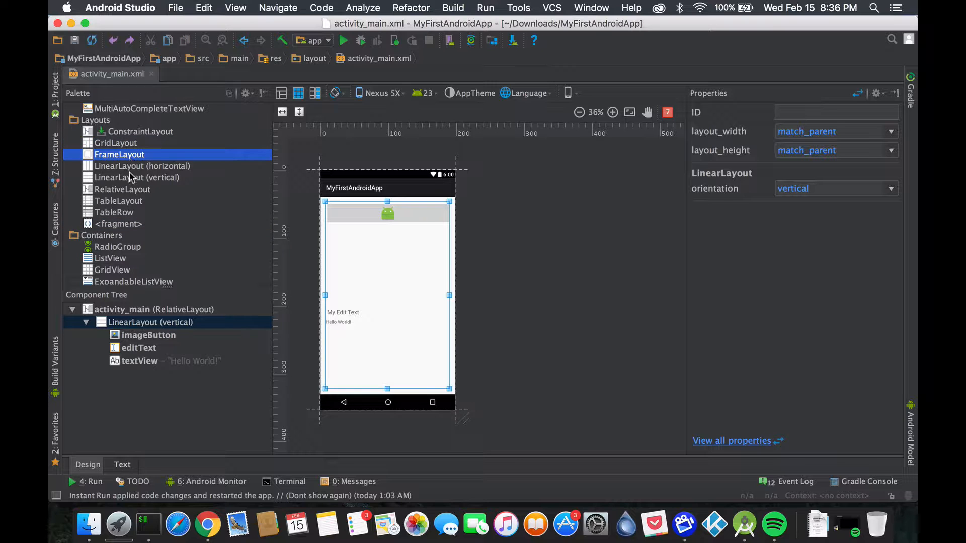
{"action": "left_click", "coordinate": [118, 200]}
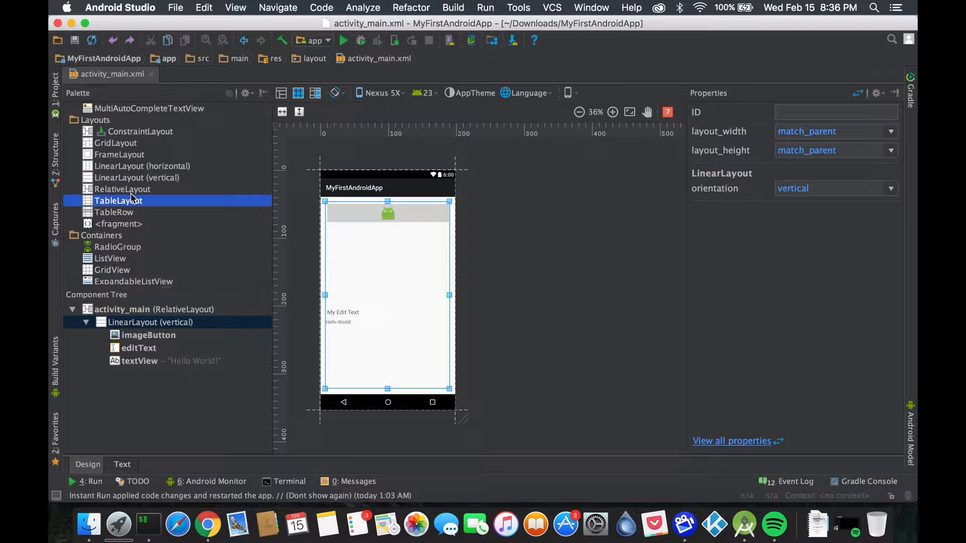
{"action": "left_click", "coordinate": [122, 189]}
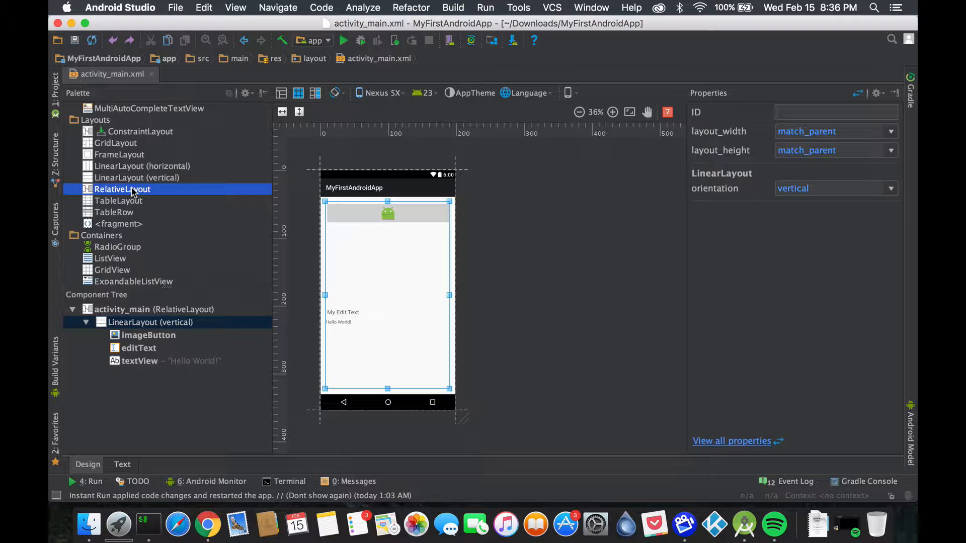
{"action": "mouse_move", "coordinate": [146, 197]}
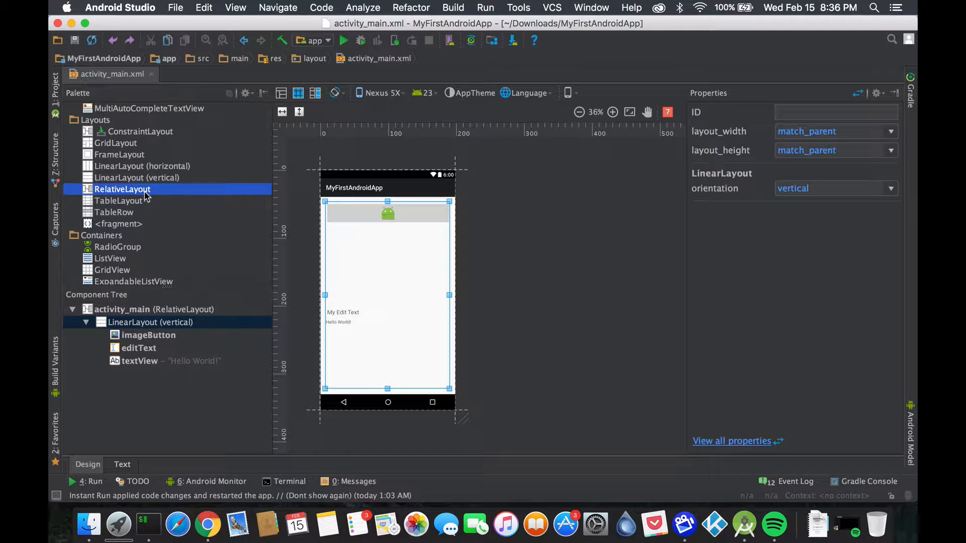
{"action": "mouse_move", "coordinate": [160, 159]}
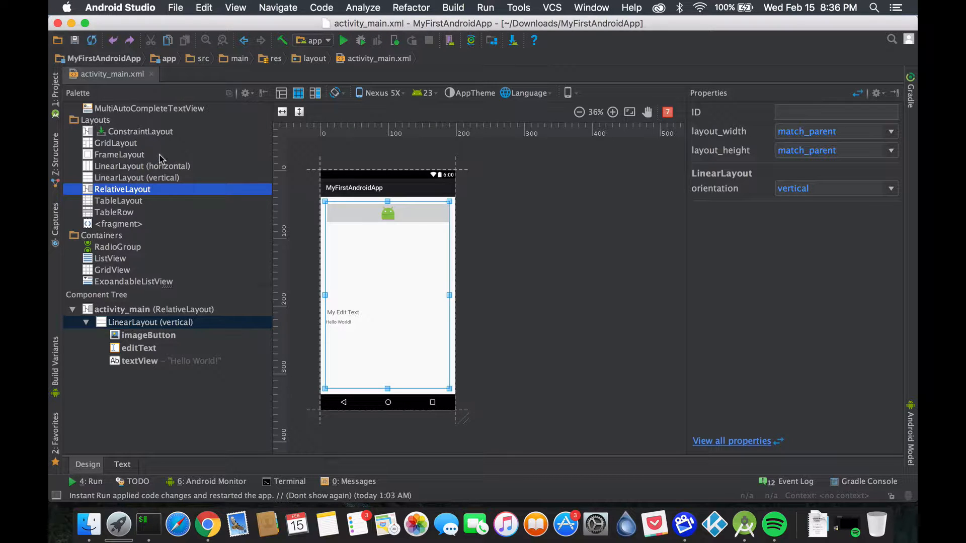
{"action": "left_click", "coordinate": [137, 177]}
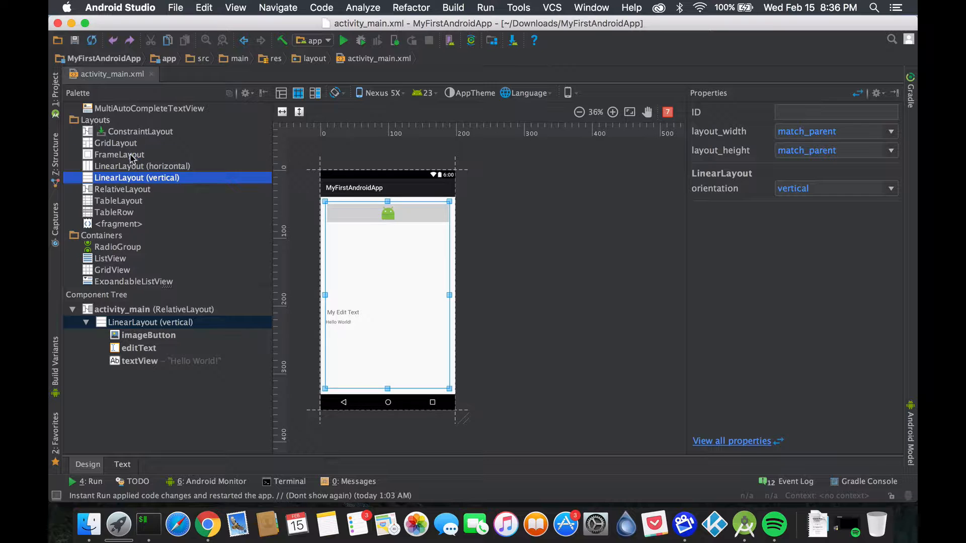
{"action": "left_click", "coordinate": [114, 213]}
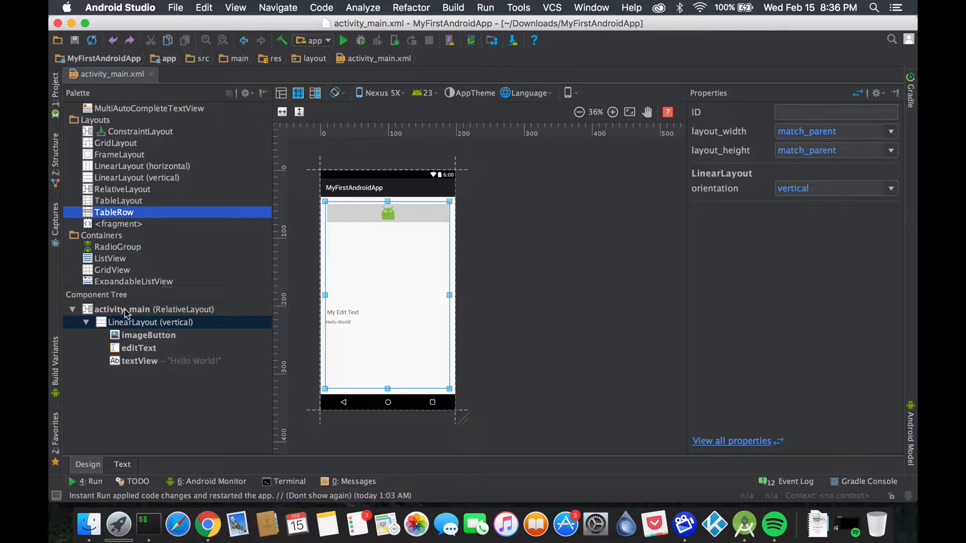
{"action": "left_click", "coordinate": [122, 464]}
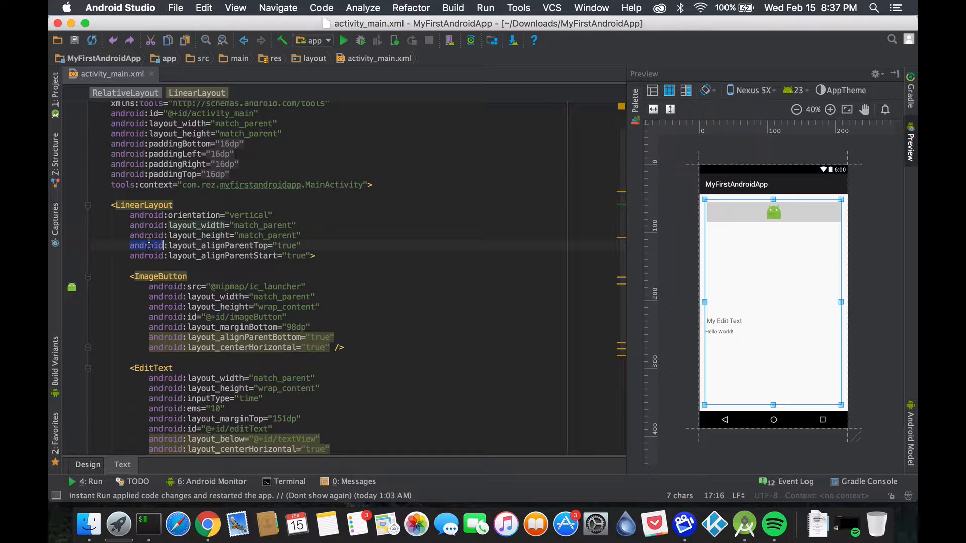
{"action": "left_click", "coordinate": [180, 246]}
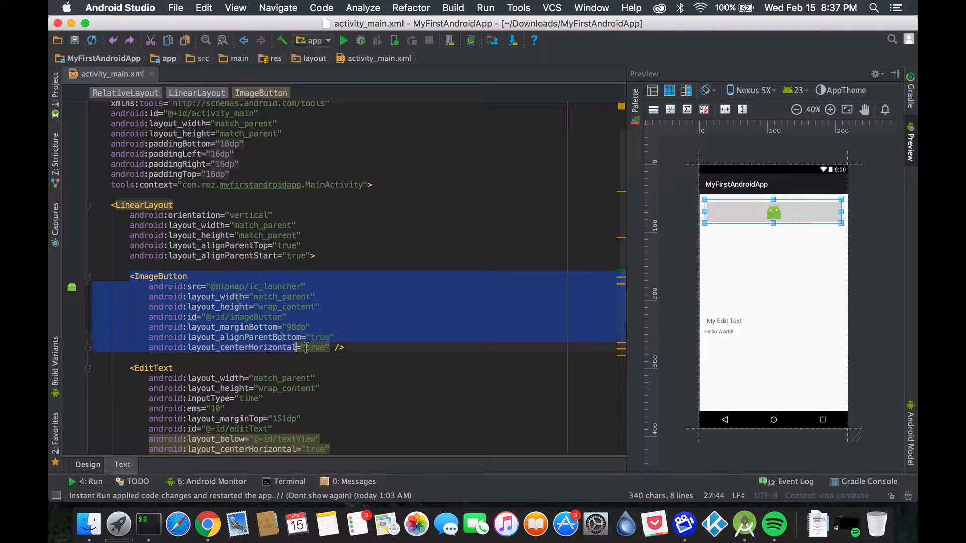
Step: Review the ImageButton element's layout_width and layout_marginBottom attributes
{"action": "left_click", "coordinate": [333, 347]}
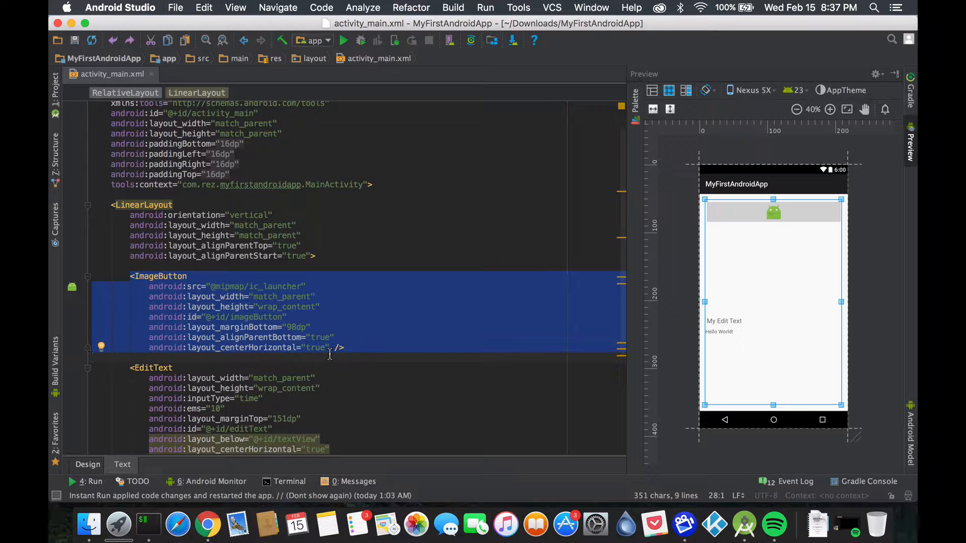
{"action": "mouse_move", "coordinate": [299, 320]}
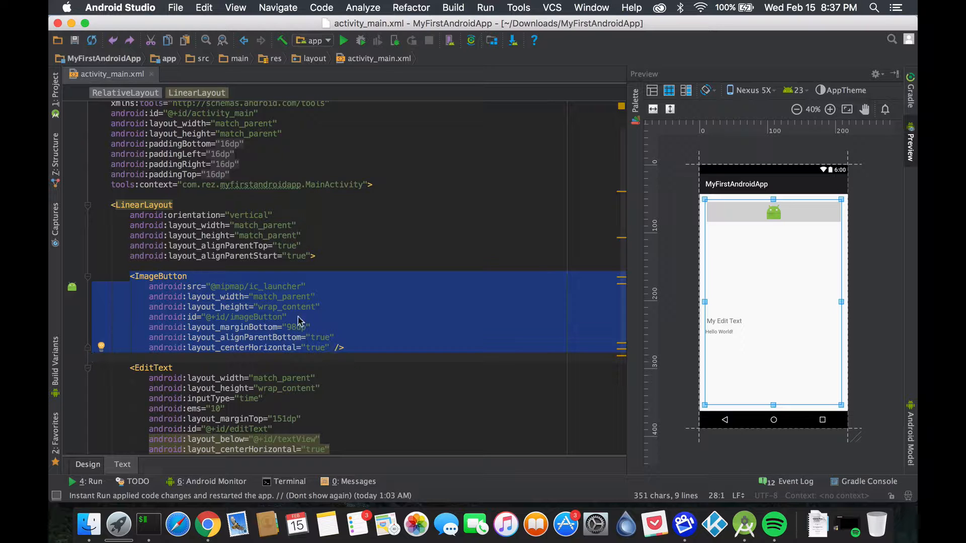
{"action": "left_click", "coordinate": [205, 295]}
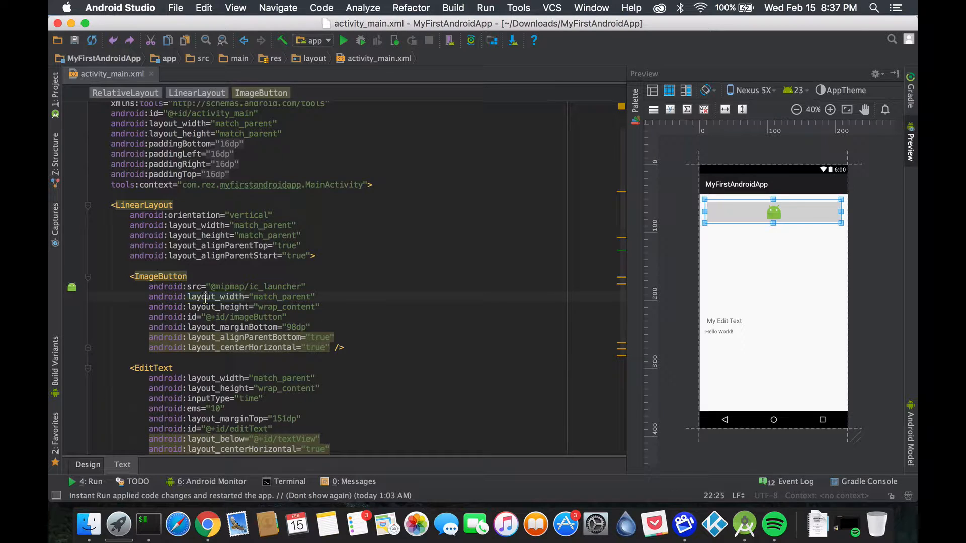
{"action": "double_click", "coordinate": [215, 296]}
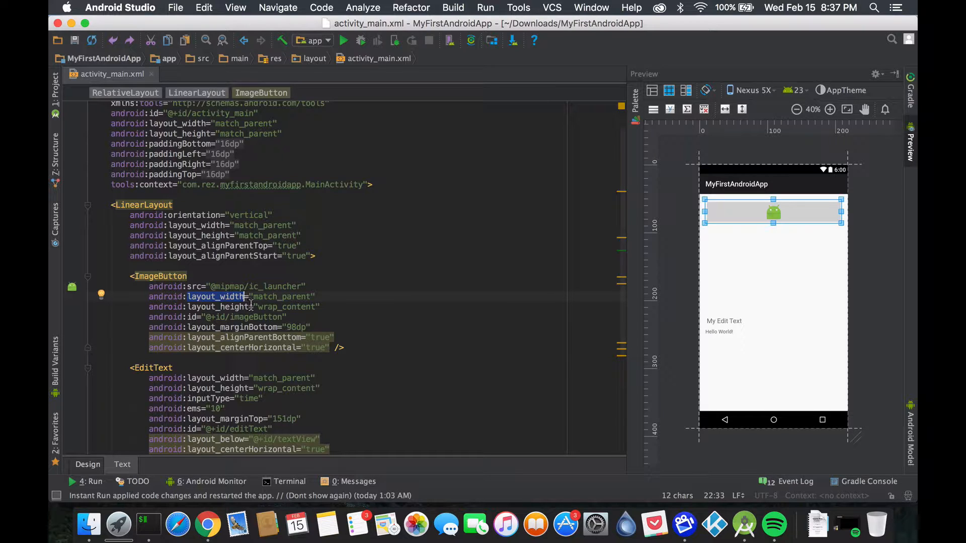
{"action": "left_click", "coordinate": [150, 204]}
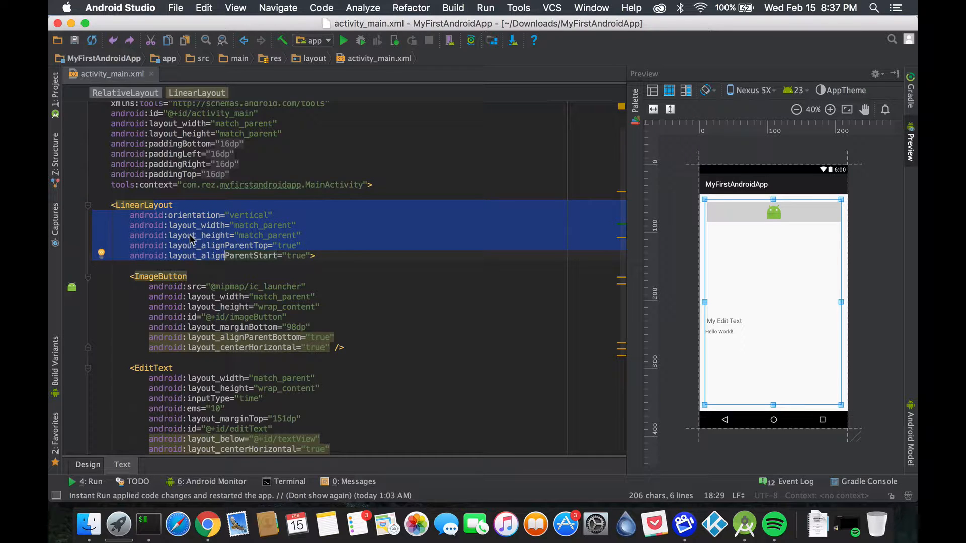
{"action": "left_click", "coordinate": [218, 337]}
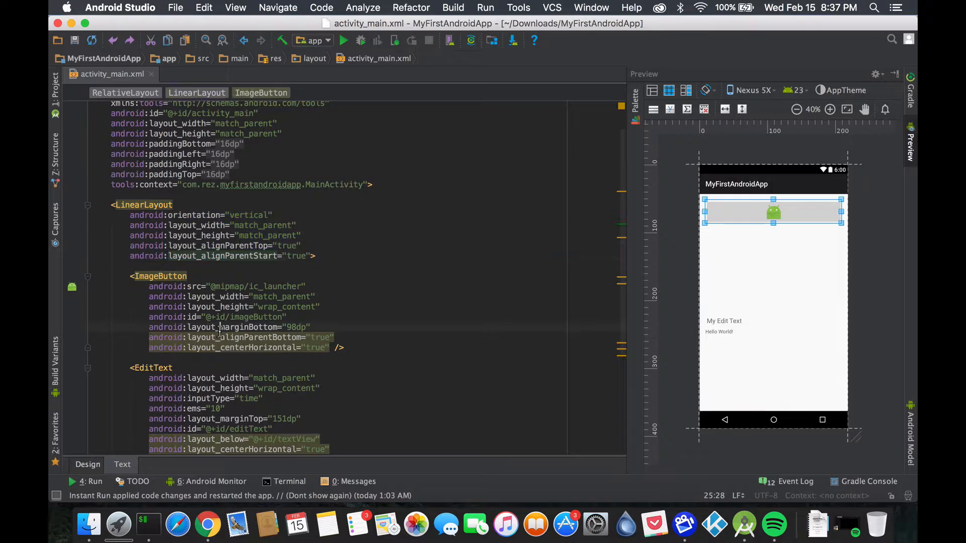
{"action": "double_click", "coordinate": [233, 327]}
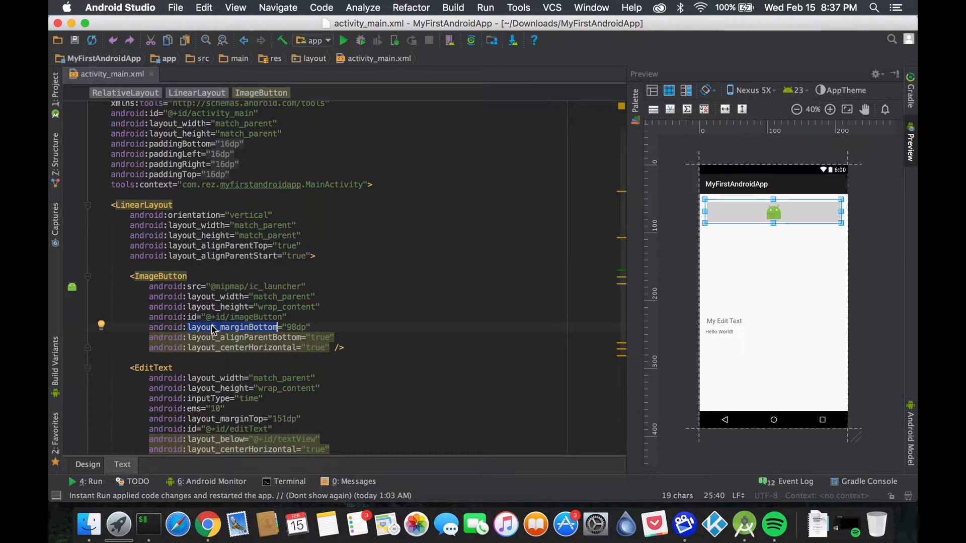
{"action": "mouse_move", "coordinate": [212, 337]}
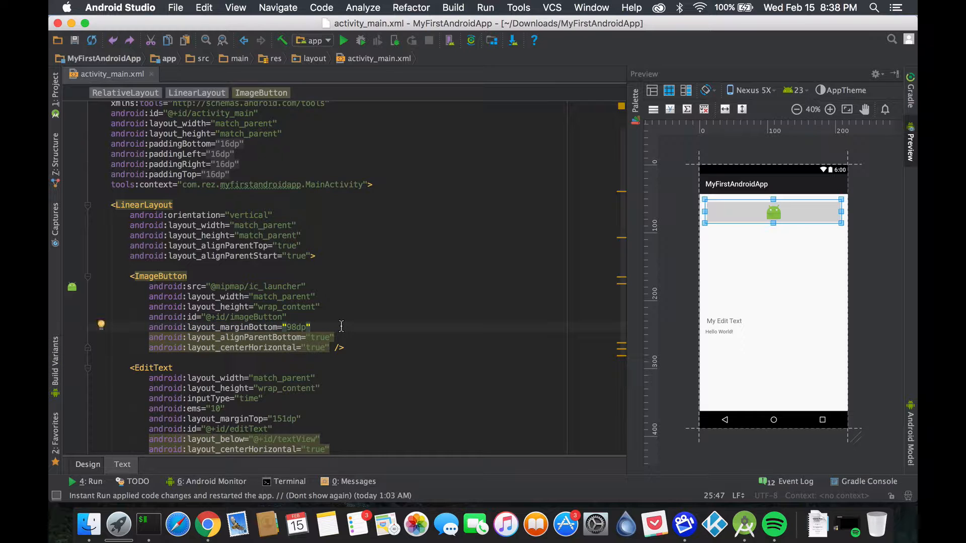
Step: Begin a new android:layout attribute inside the ImageButton
{"action": "type", "text": "android"}
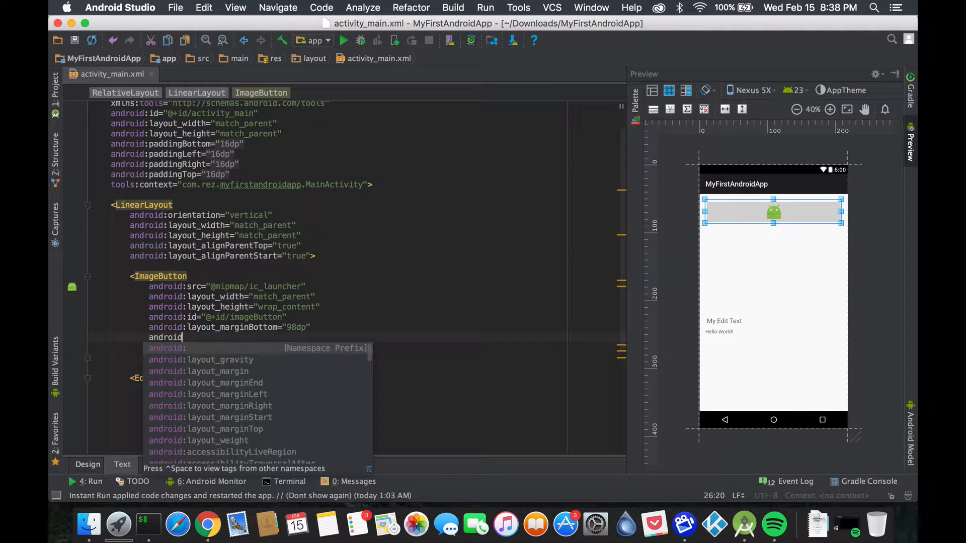
{"action": "type", "text": "layout"}
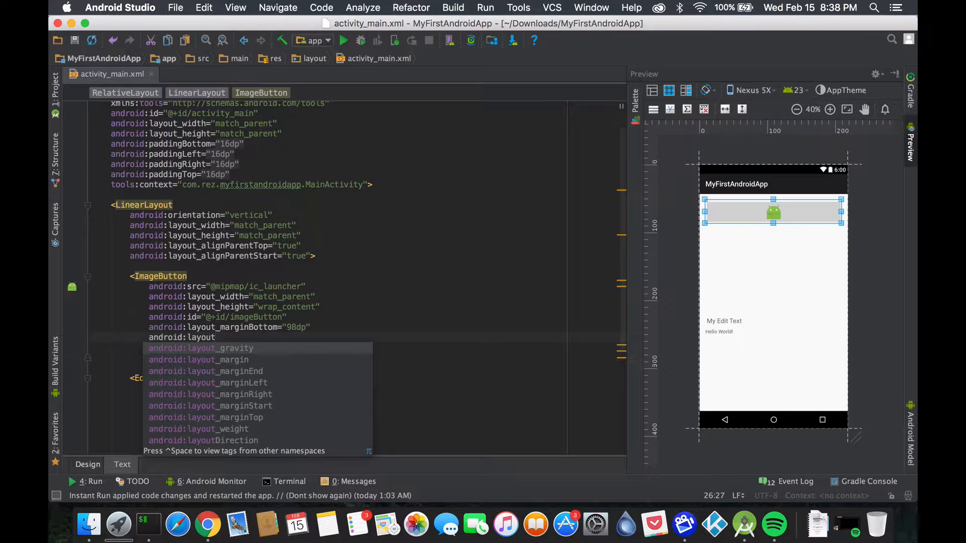
{"action": "mouse_move", "coordinate": [290, 359]}
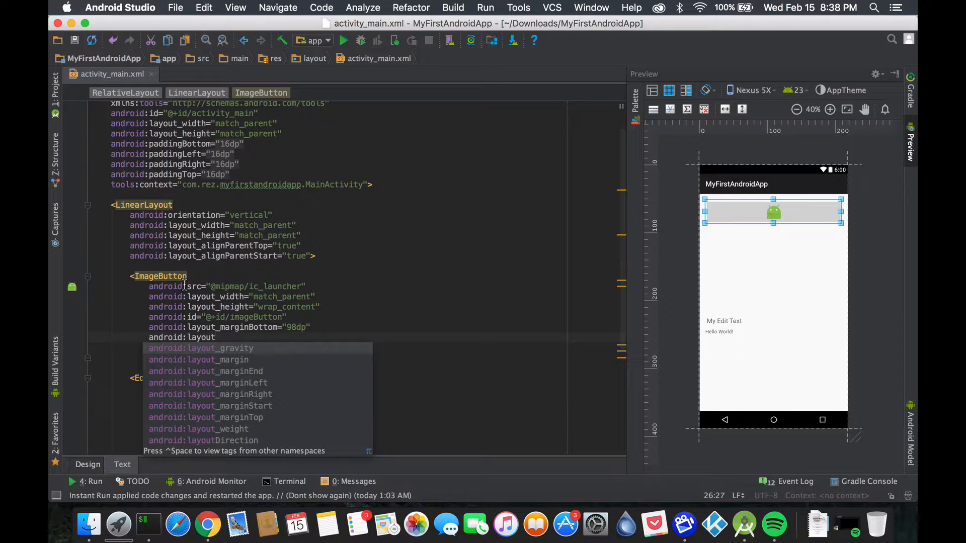
{"action": "mouse_move", "coordinate": [209, 354]}
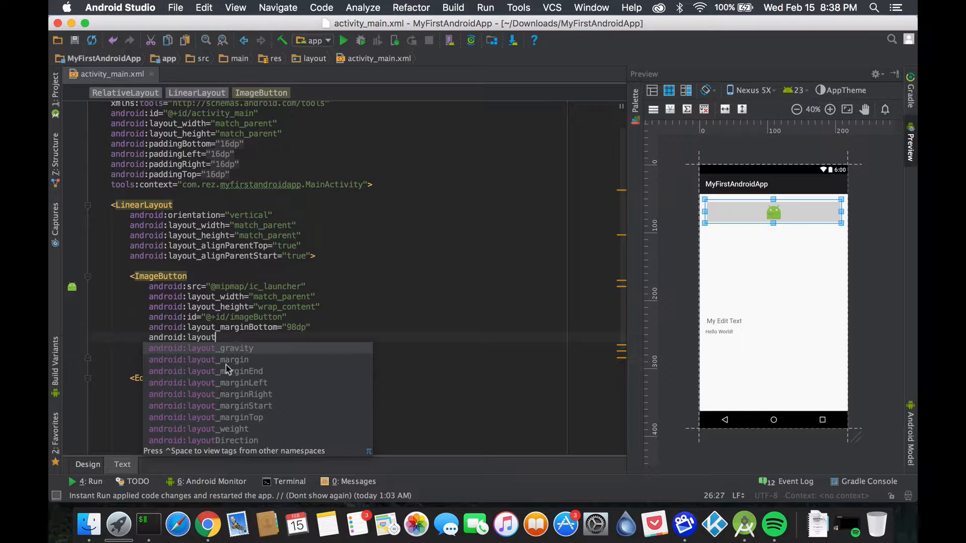
{"action": "mouse_move", "coordinate": [241, 367]}
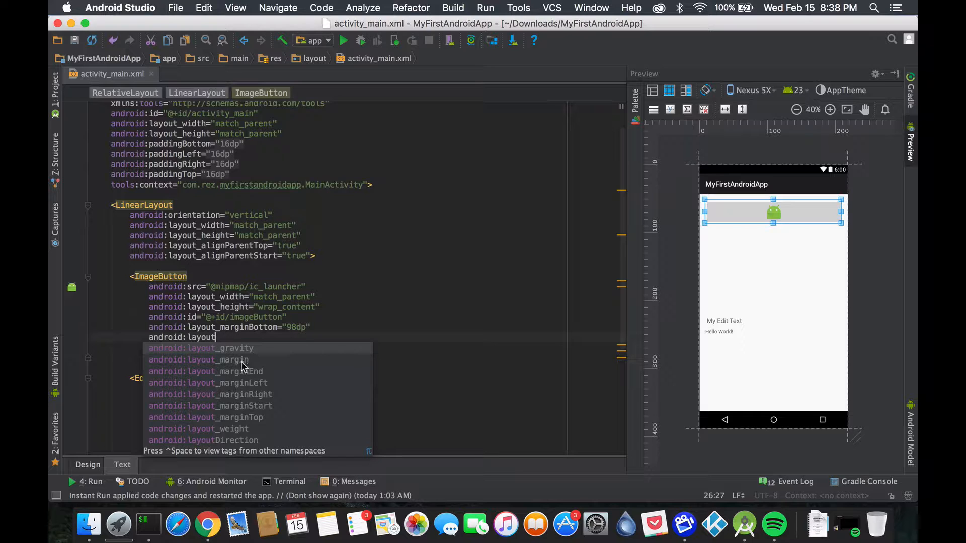
{"action": "mouse_move", "coordinate": [264, 417]}
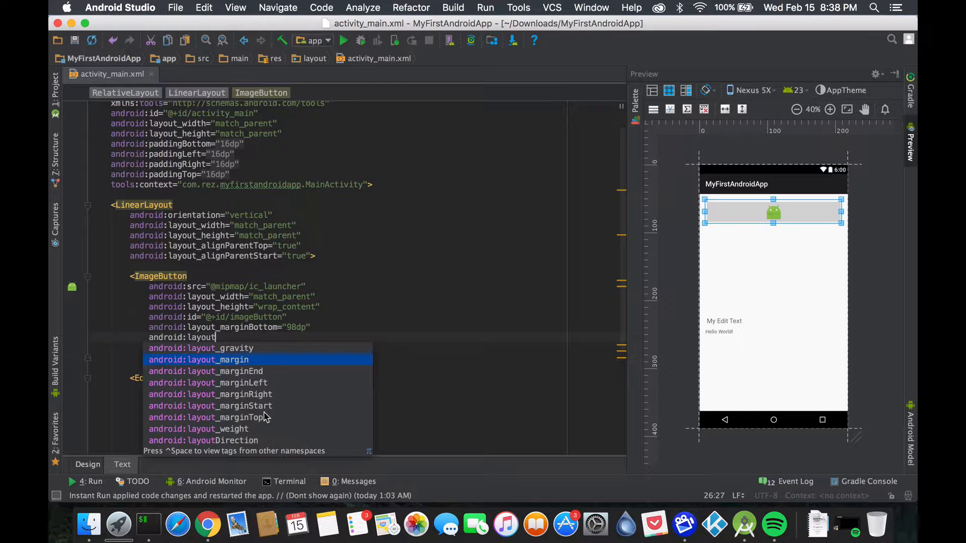
{"action": "mouse_move", "coordinate": [258, 360]}
{"action": "type", "text": "_alignParentBottom=\"true\""}
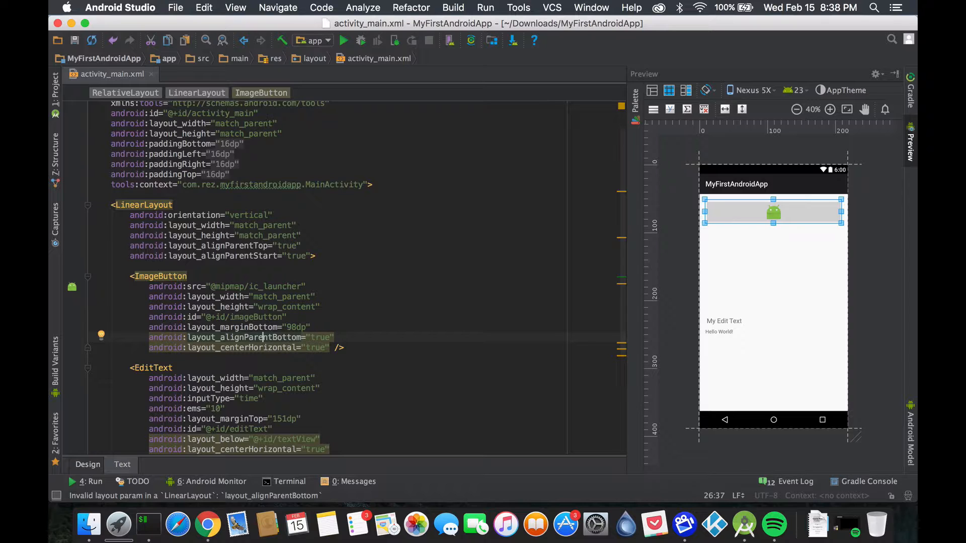
{"action": "mouse_move", "coordinate": [520, 293]}
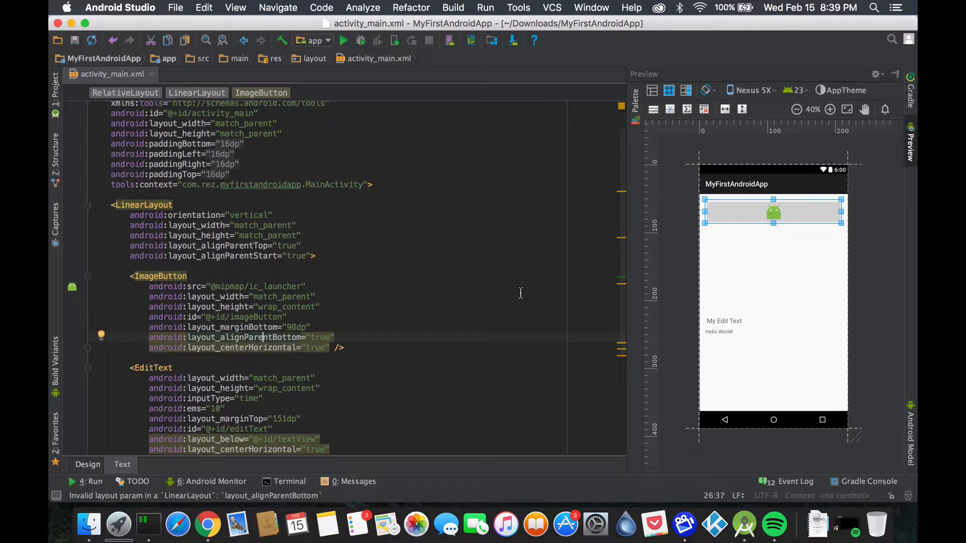
{"action": "mouse_move", "coordinate": [145, 284]}
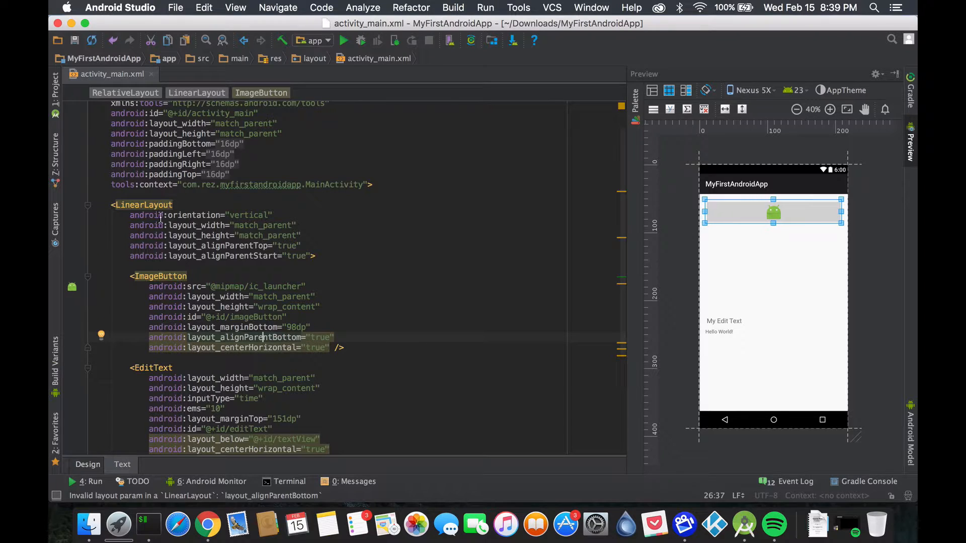
{"action": "double_click", "coordinate": [203, 327]}
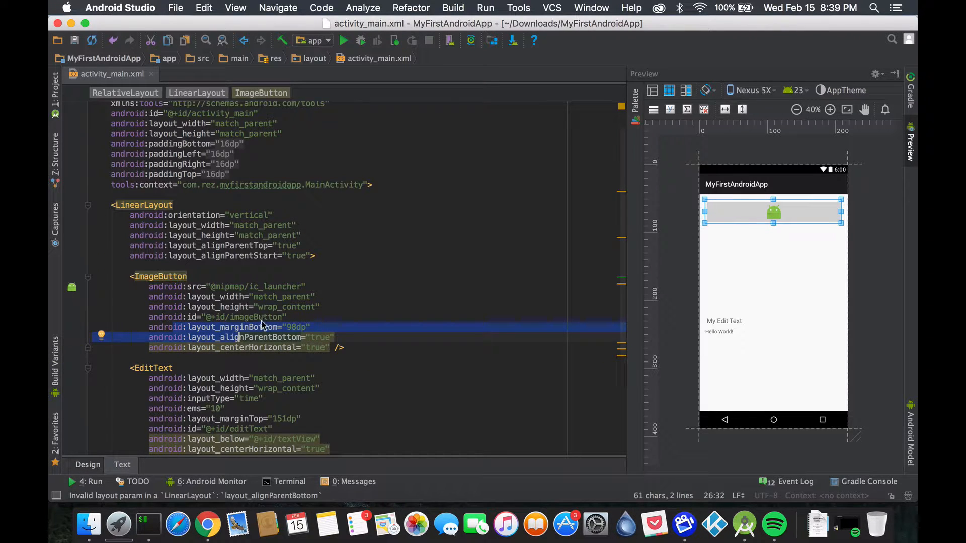
{"action": "mouse_move", "coordinate": [264, 326]}
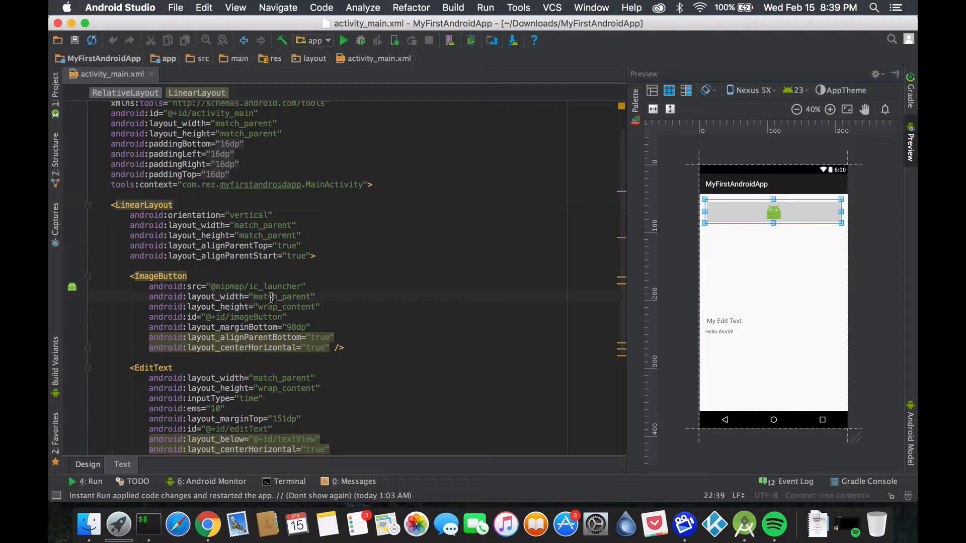
Step: Replace the ImageButton's layout_width value match_parent with 50dp and check the preview
{"action": "double_click", "coordinate": [282, 296]}
{"action": "type", "text": "50d"}
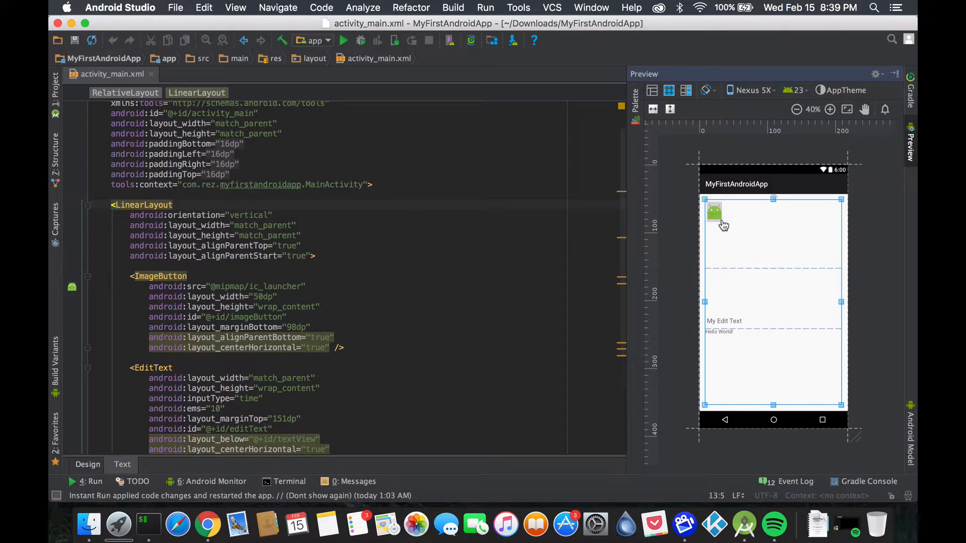
{"action": "mouse_move", "coordinate": [821, 242]}
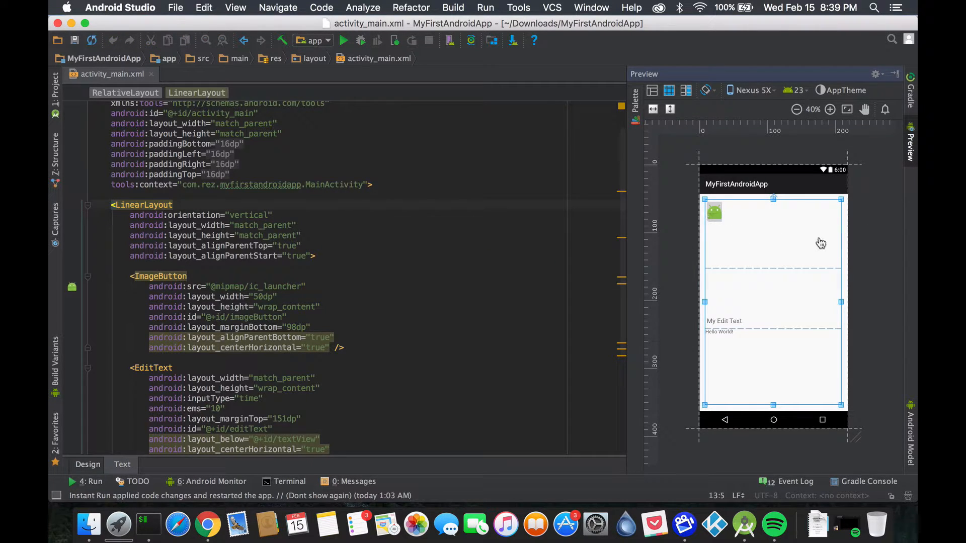
{"action": "mouse_move", "coordinate": [363, 289]}
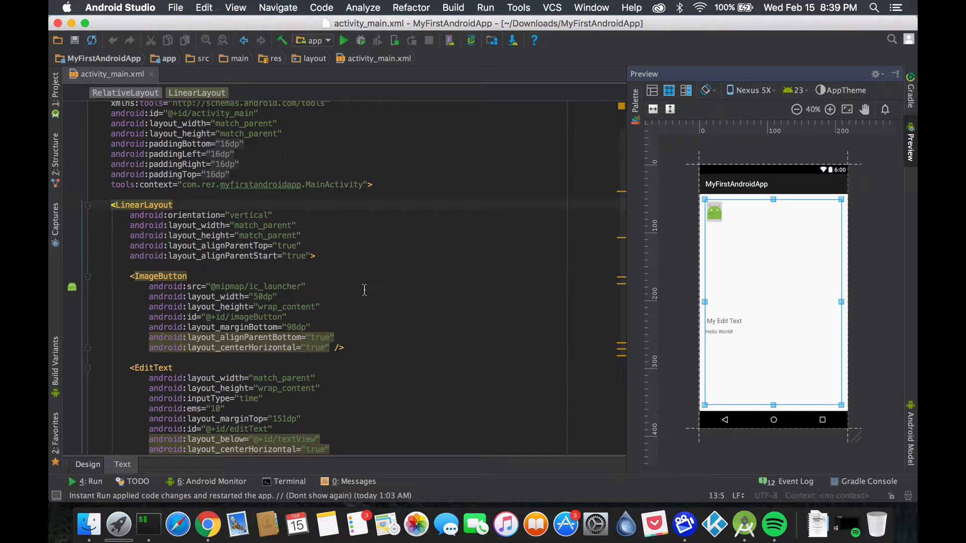
{"action": "left_click", "coordinate": [258, 296]}
{"action": "type", "text": "match_parent"}
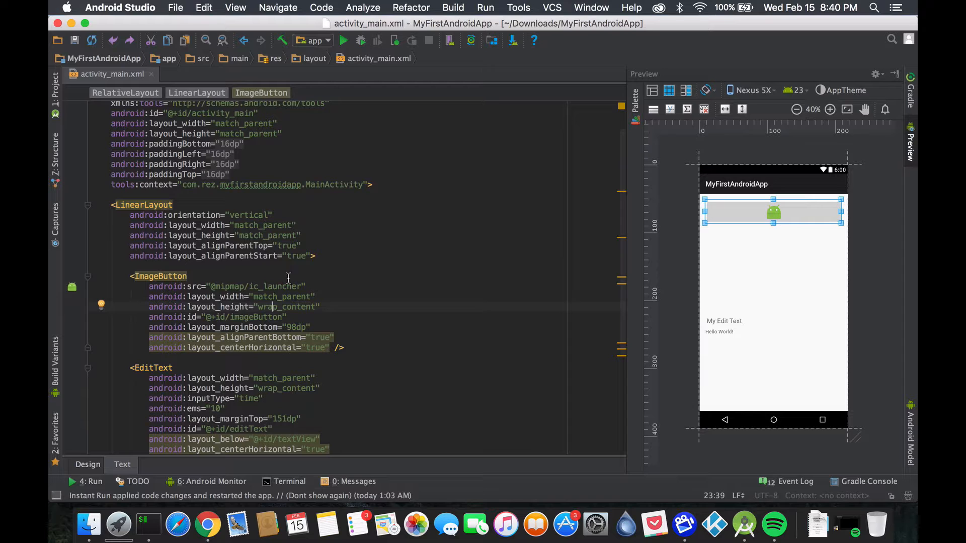
Step: With layout_width restored to match_parent, shift attention to the LinearLayout's own attributes
{"action": "double_click", "coordinate": [215, 296]}
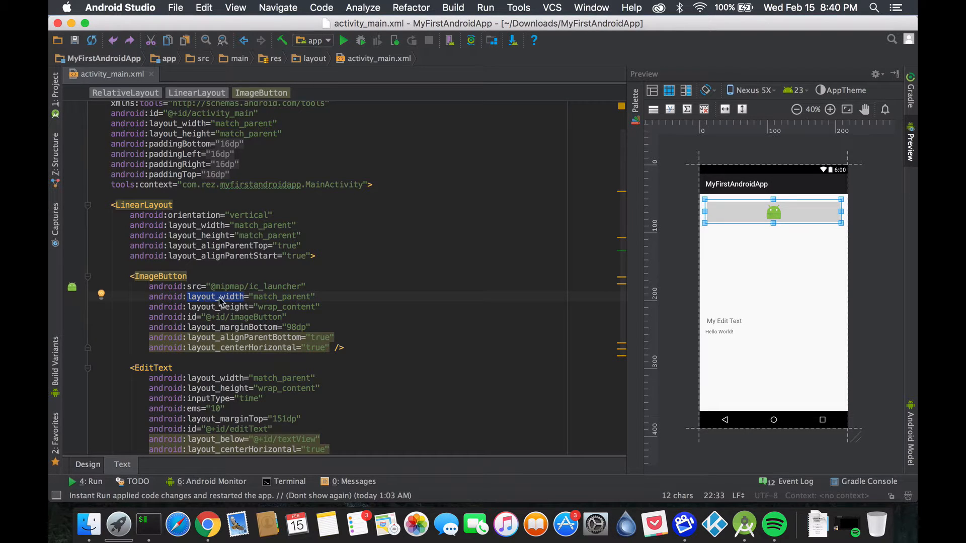
{"action": "mouse_move", "coordinate": [136, 204]}
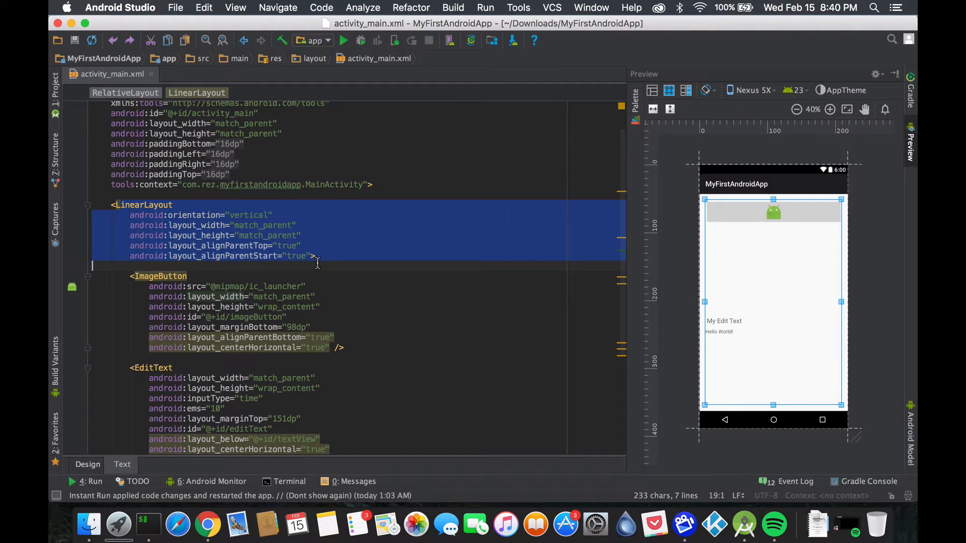
{"action": "left_click", "coordinate": [185, 235]}
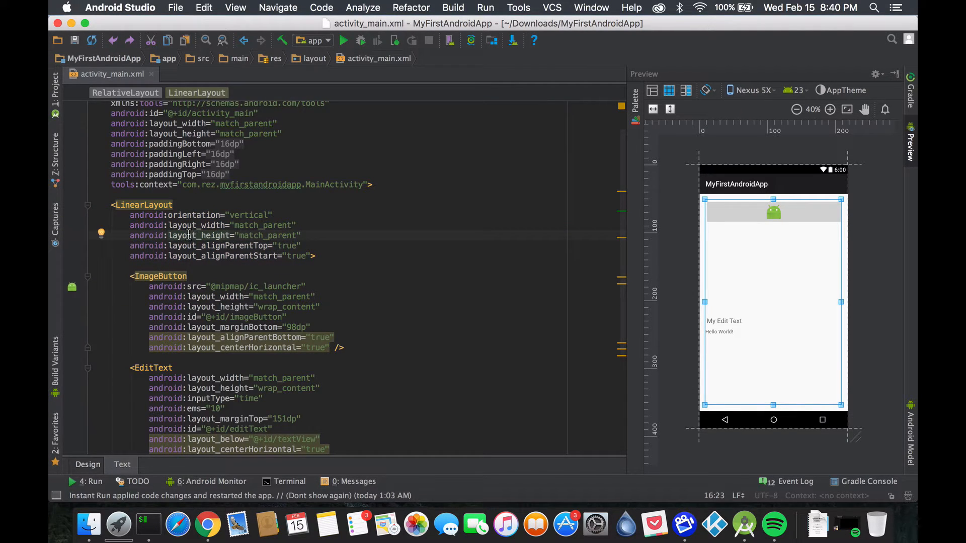
{"action": "mouse_move", "coordinate": [188, 235]}
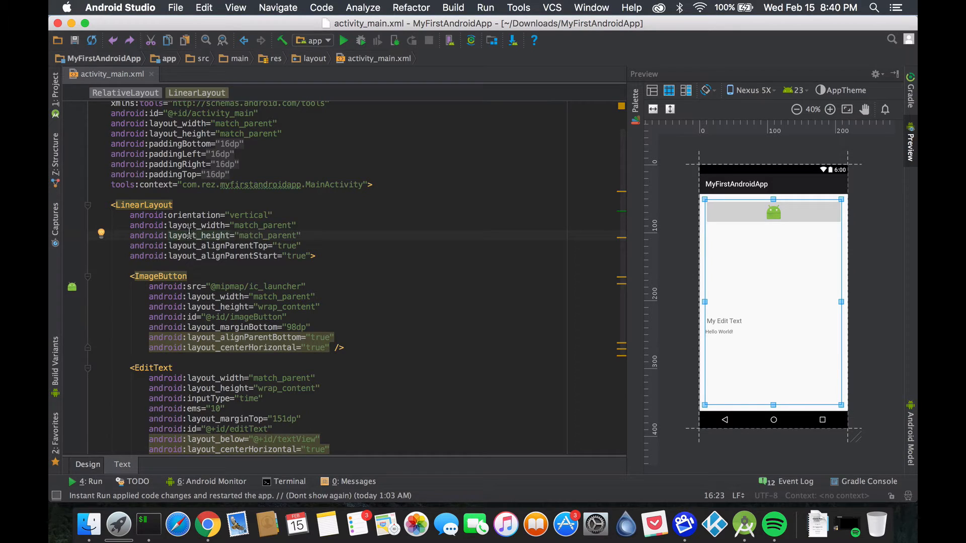